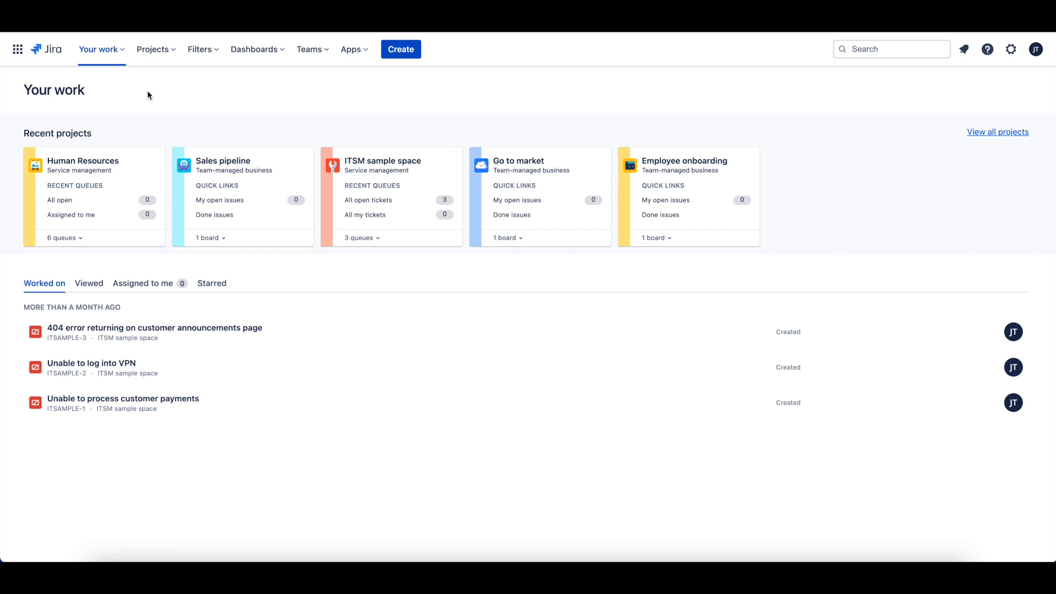
mouse_move(18, 64)
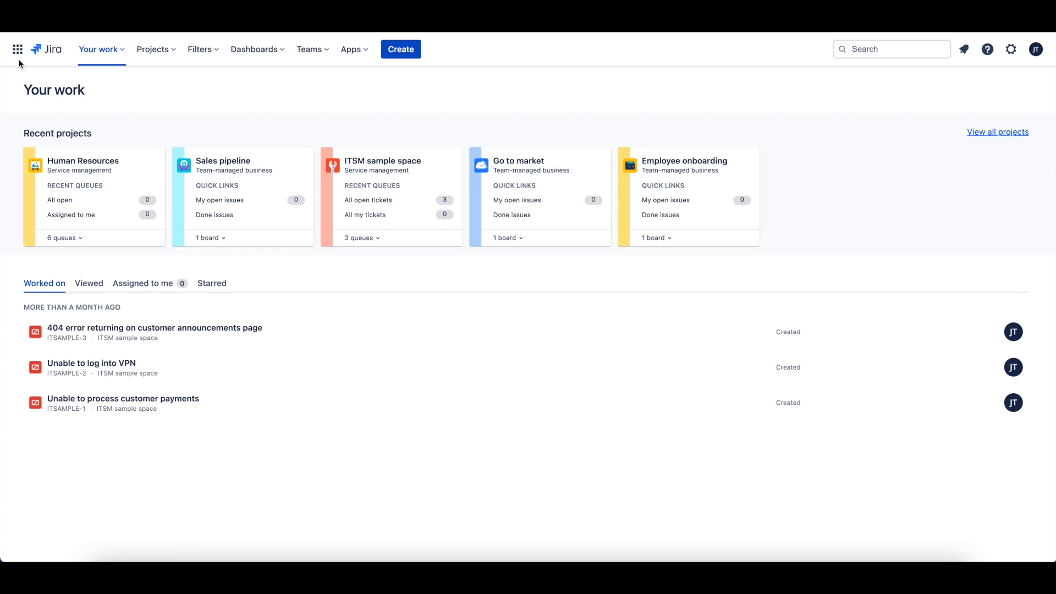
mouse_move(16, 49)
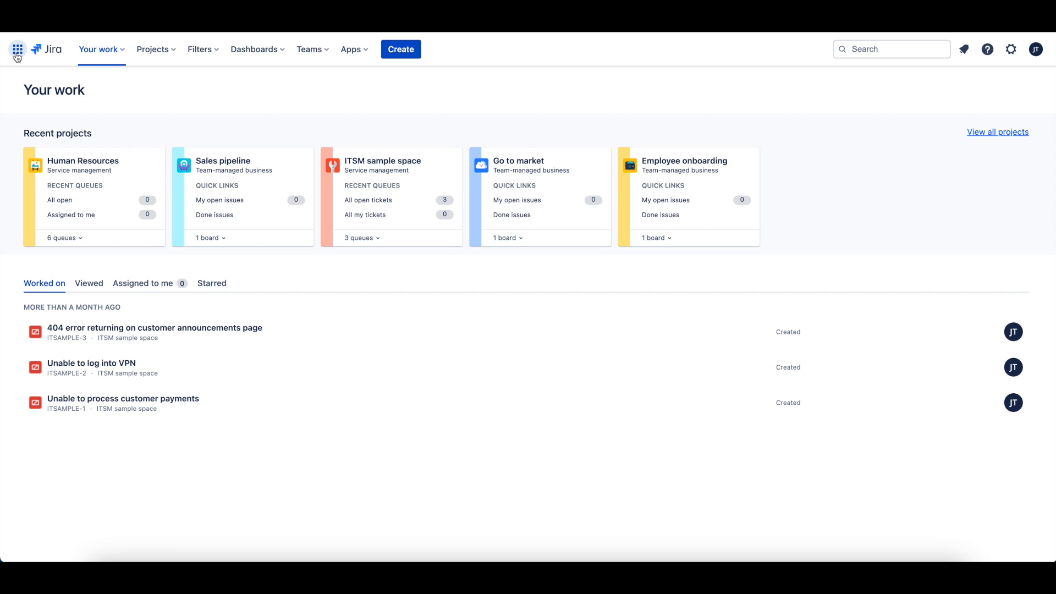
Step: From the Jira app switcher, go to More Atlassian products
click(16, 49)
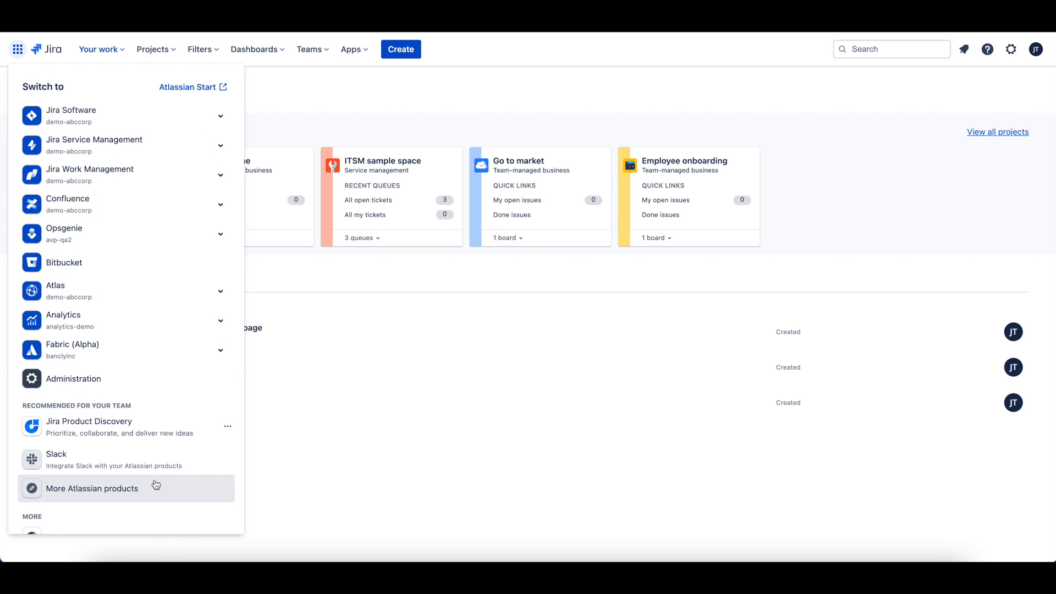
click(92, 488)
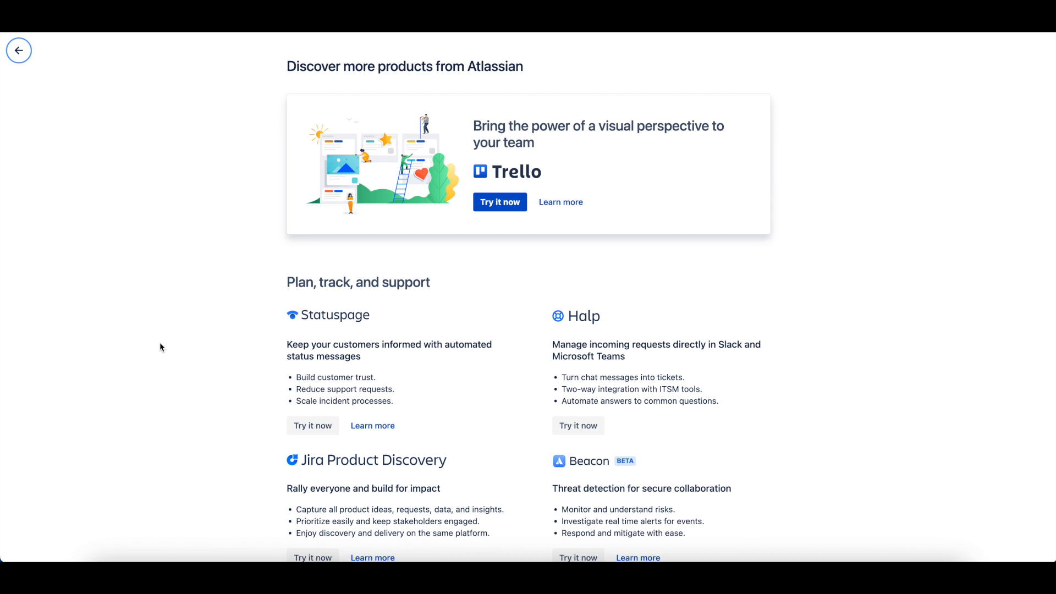
Step: Scroll to Atlassian Analytics and start its Try it now sign-up
scroll(down, 3)
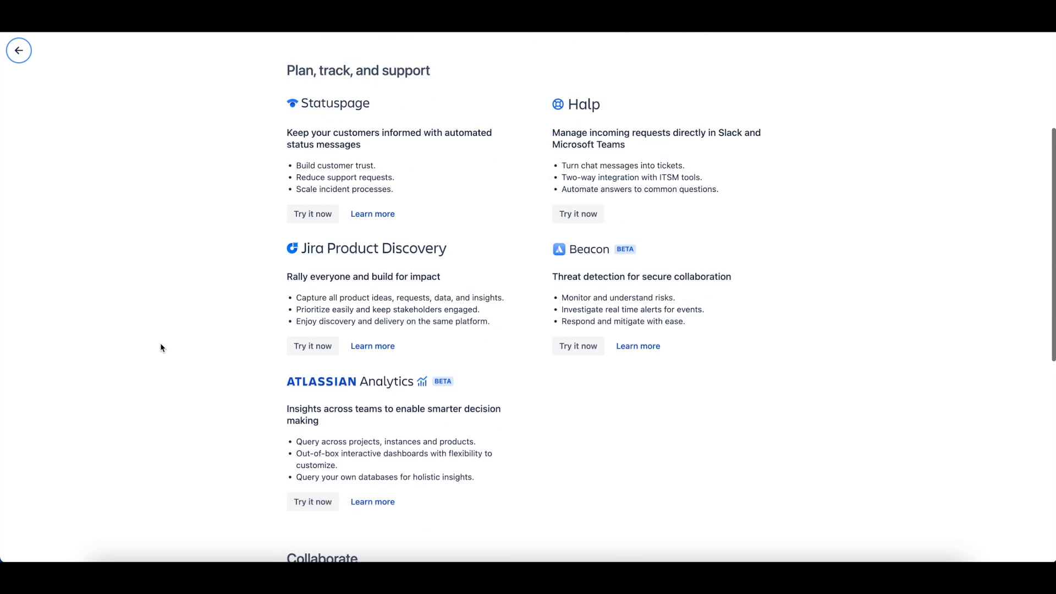
scroll(down, 3)
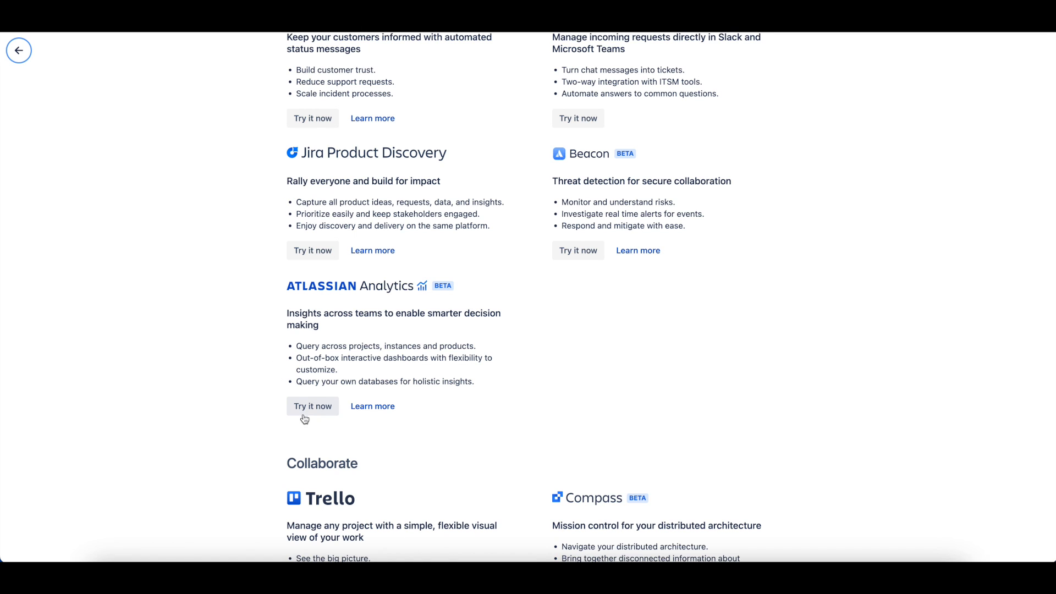
click(312, 406)
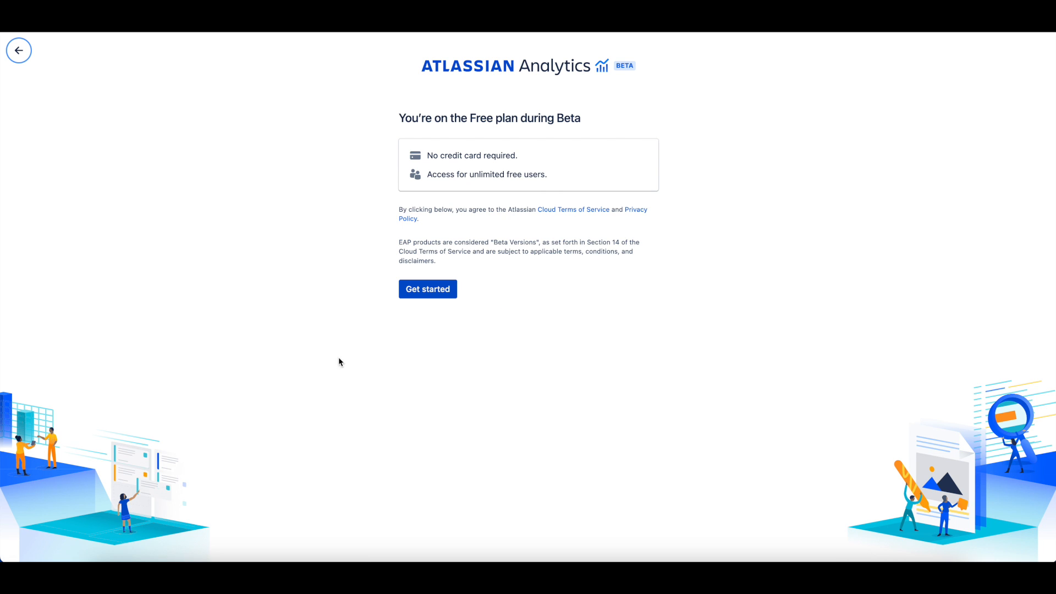
mouse_move(421, 301)
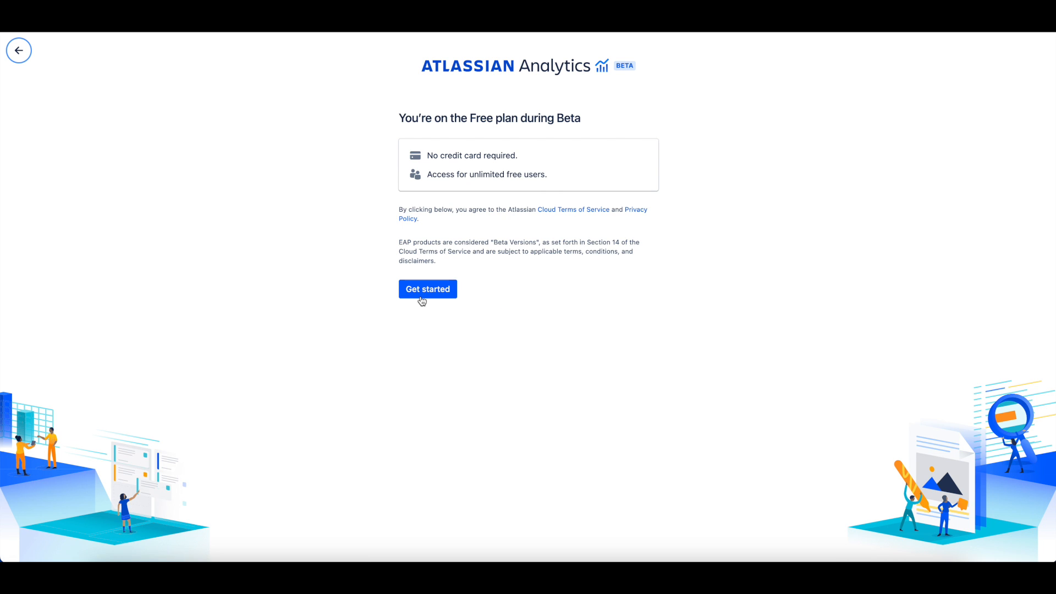
Step: Accept the free Beta plan with Get started and let setup begin
click(428, 288)
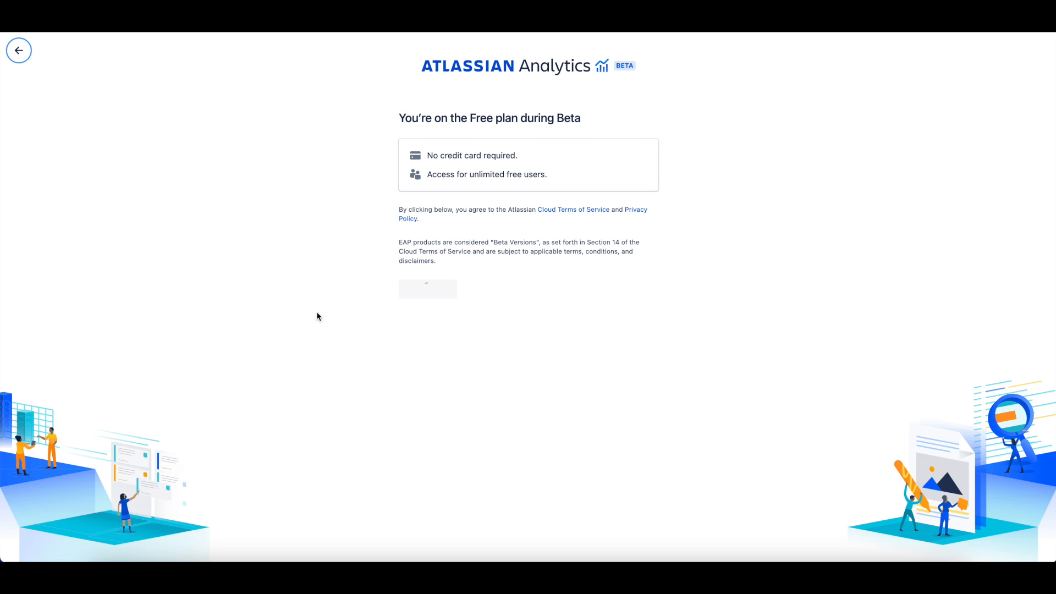
click(427, 288)
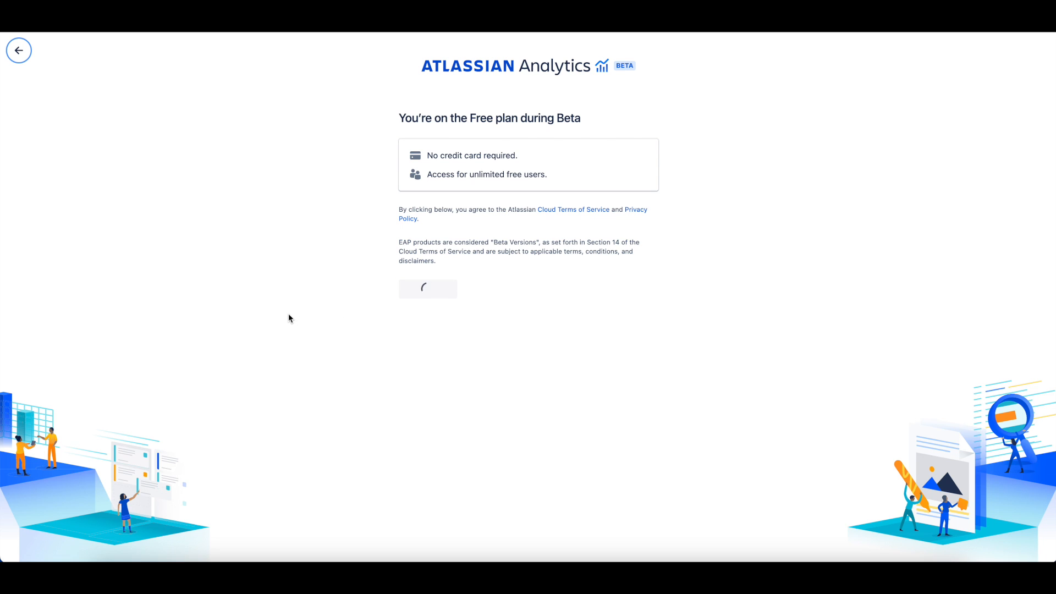